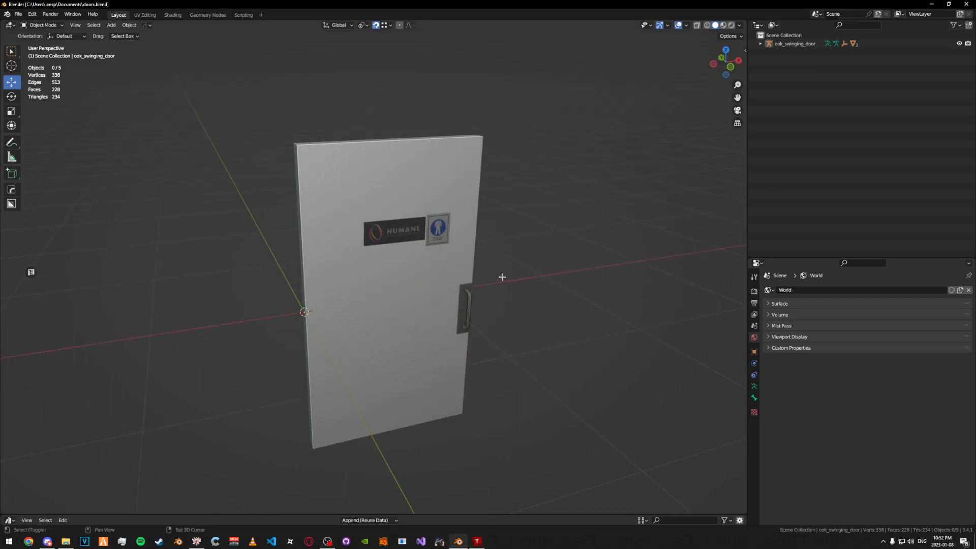
Export the ook_doors archetype definitions as ook_doors.ytyp.xml into the Doors folder.
{"action": "left_click_drag", "start_coordinate": [501, 276], "coordinate": [534, 177]}
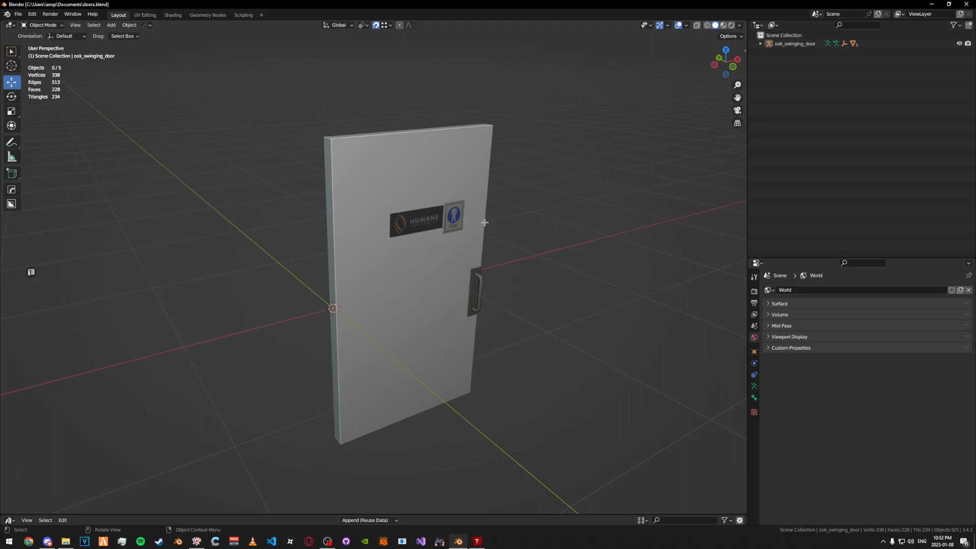
{"action": "mouse_move", "coordinate": [522, 210]}
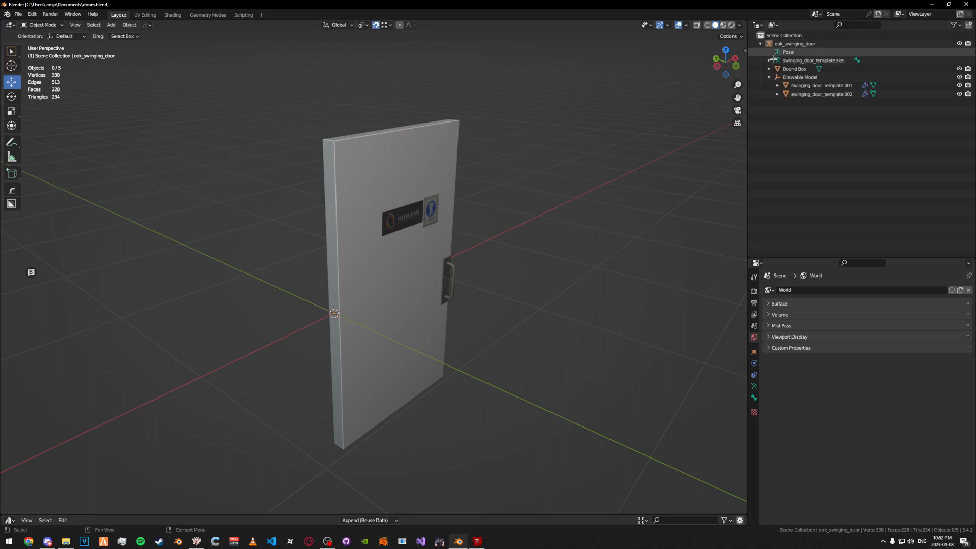
{"action": "left_click", "coordinate": [766, 44]}
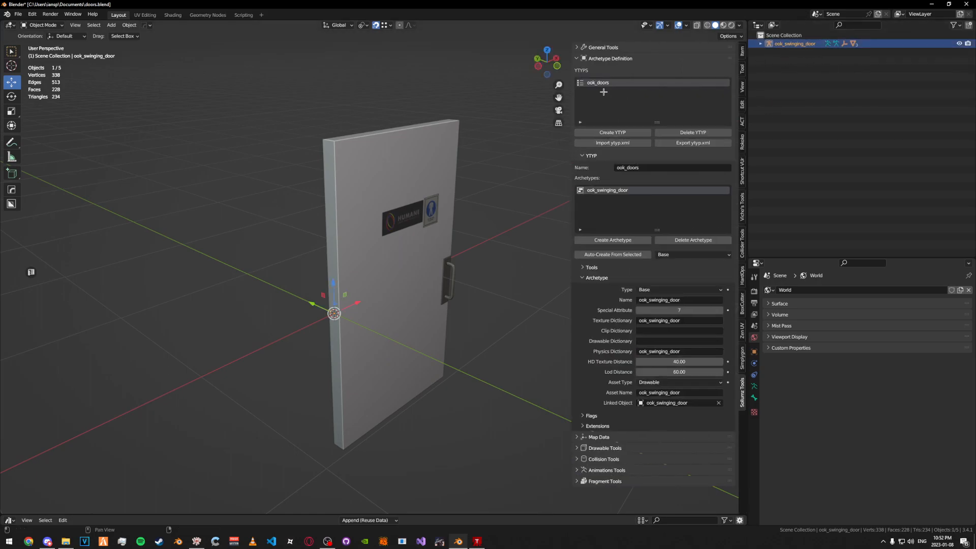
{"action": "left_click", "coordinate": [693, 142]}
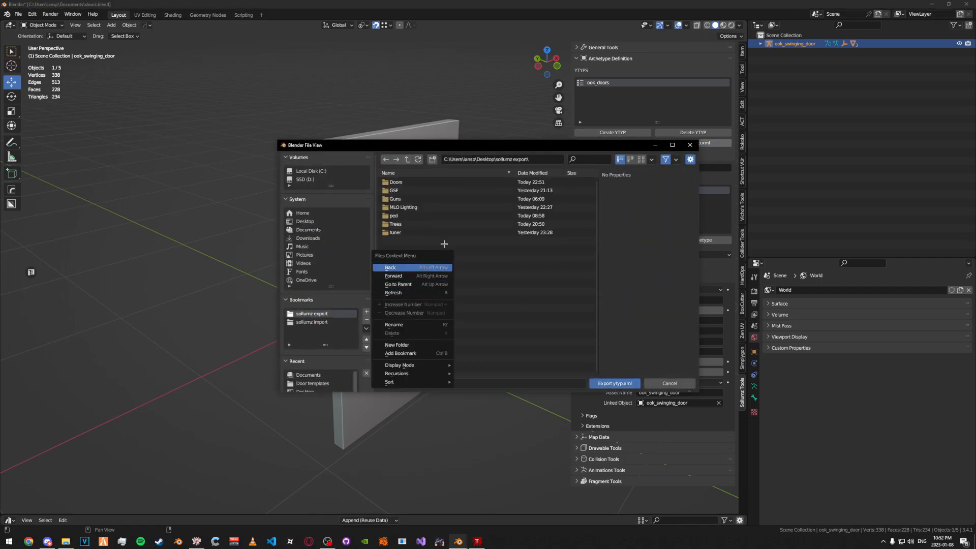
{"action": "left_click", "coordinate": [615, 383]}
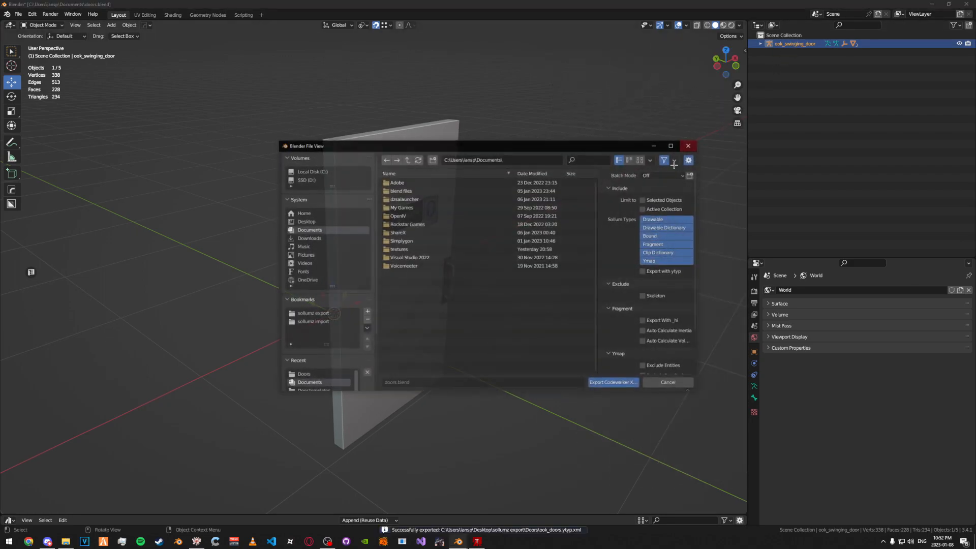
Export the door model as CodeWalker XML into the sollumz export folder.
{"action": "left_click", "coordinate": [313, 313]}
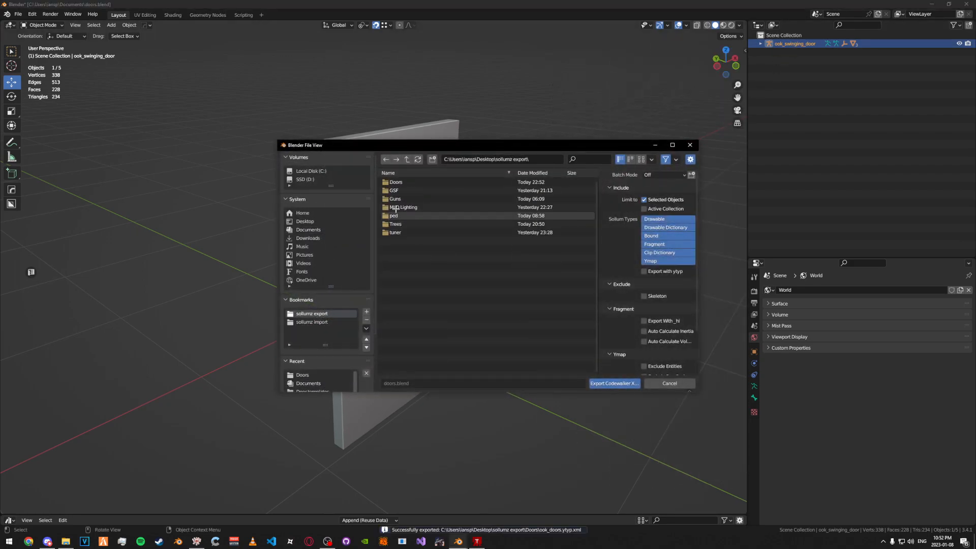
{"action": "left_click", "coordinate": [614, 383]}
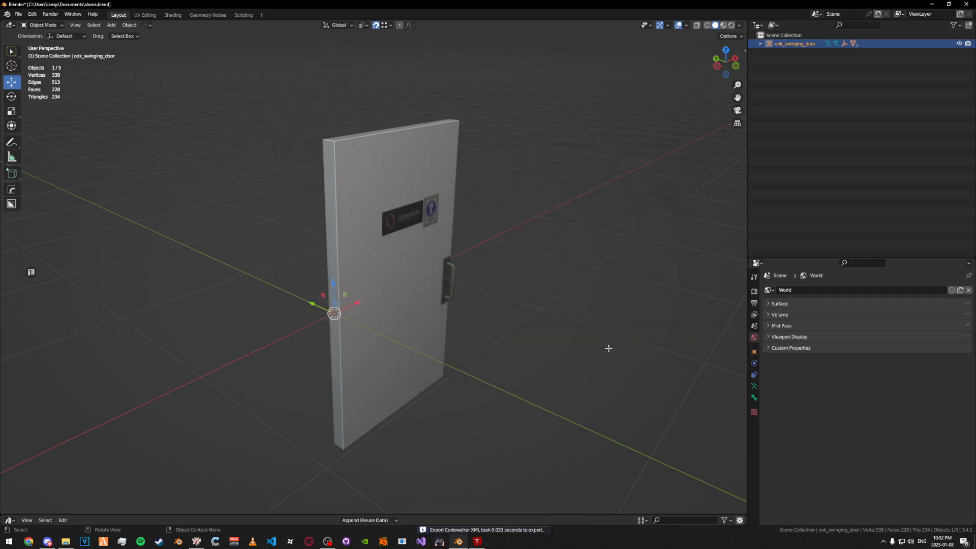
Add a new door entry named ook_swinging_door in the Audio Door Tool.
{"action": "left_click", "coordinate": [608, 348]}
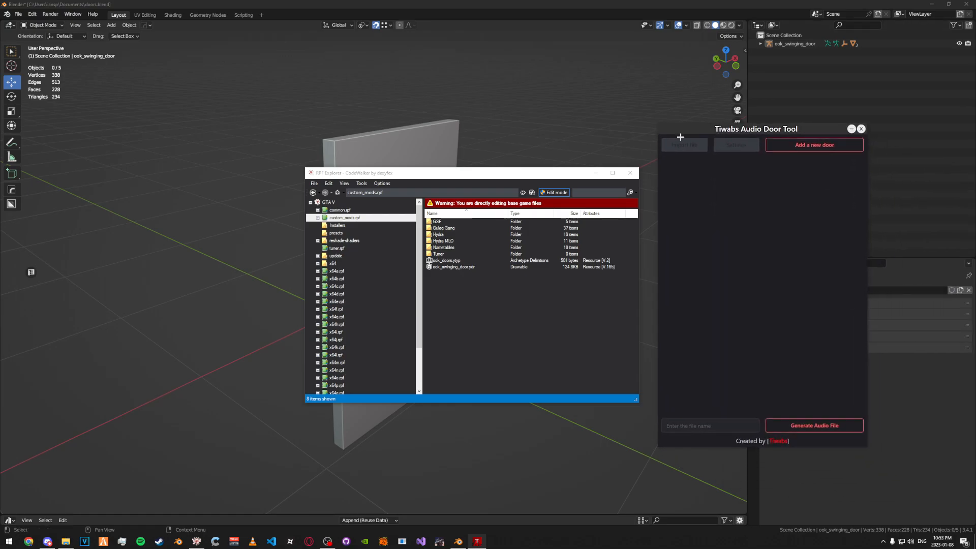
{"action": "left_click", "coordinate": [814, 145]}
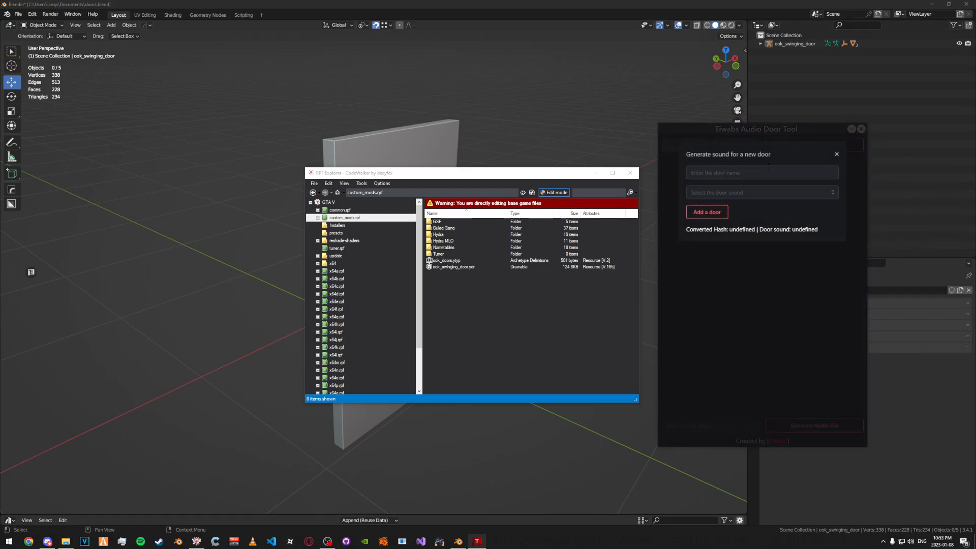
{"action": "left_click", "coordinate": [762, 172]}
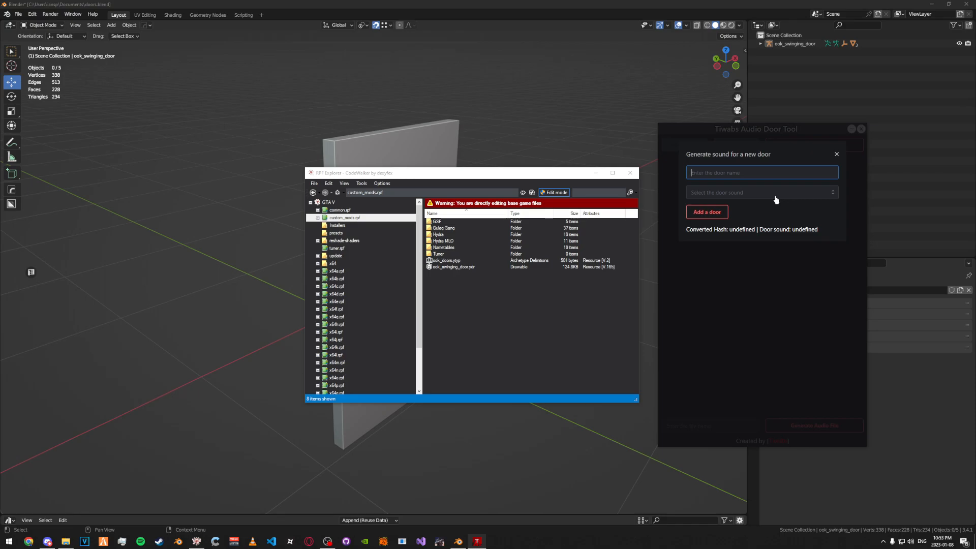
{"action": "type", "text": "ook_swing"}
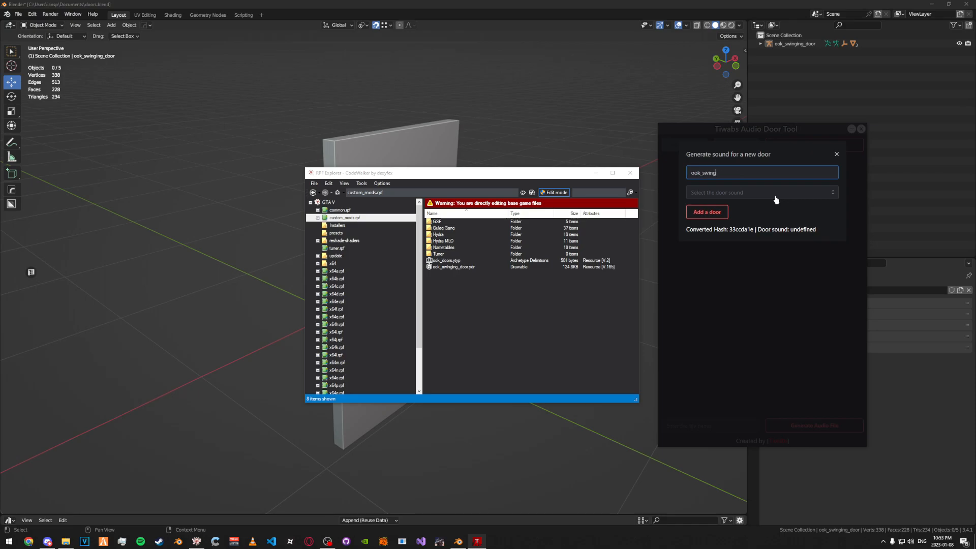
Assign the Pushed Door sound and add the door as entry #1.
{"action": "left_click", "coordinate": [761, 192]}
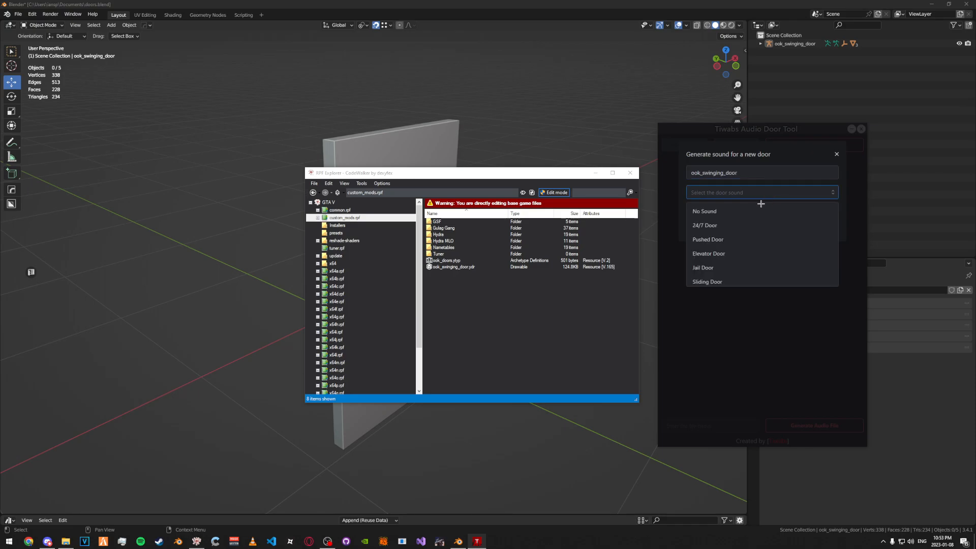
{"action": "scroll", "scroll_direction": "down", "scroll_amount": 3}
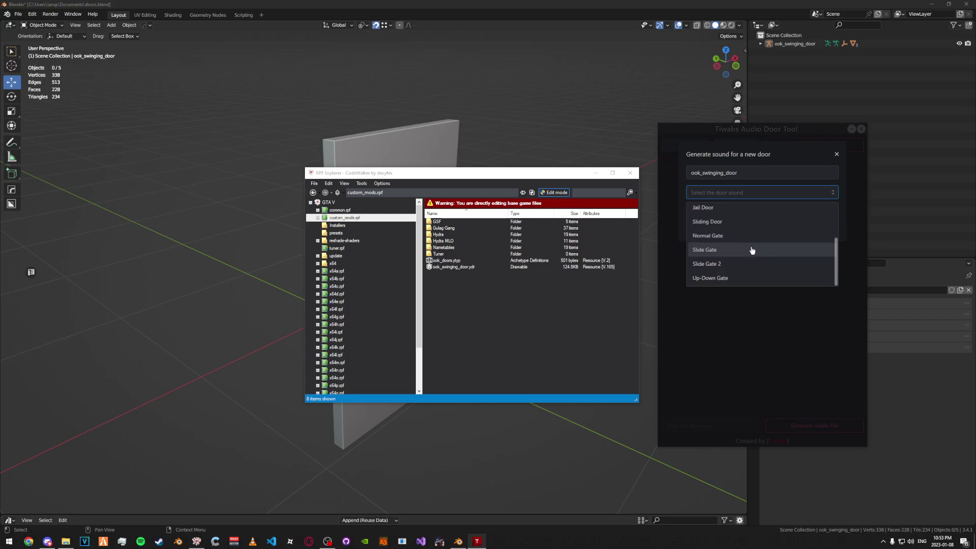
{"action": "mouse_move", "coordinate": [746, 272]}
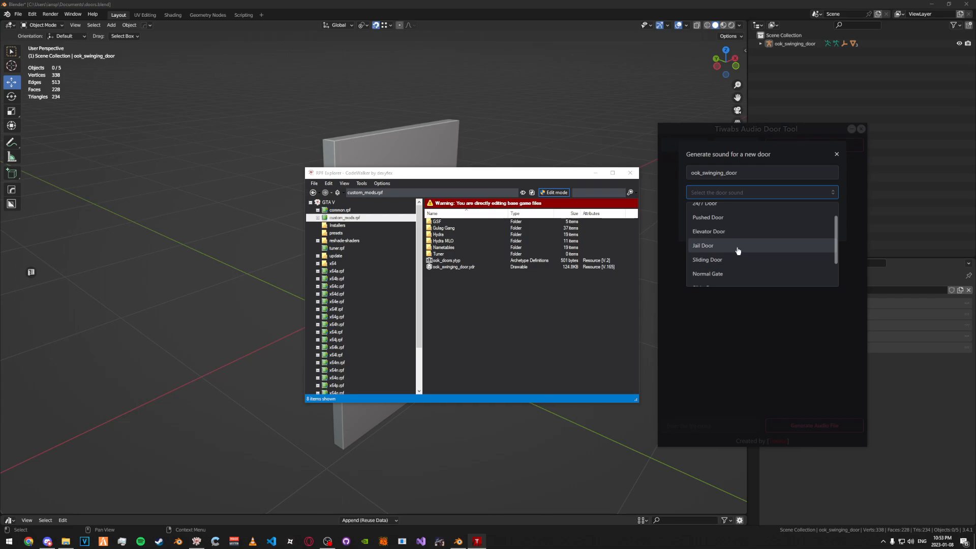
{"action": "left_click", "coordinate": [708, 216]}
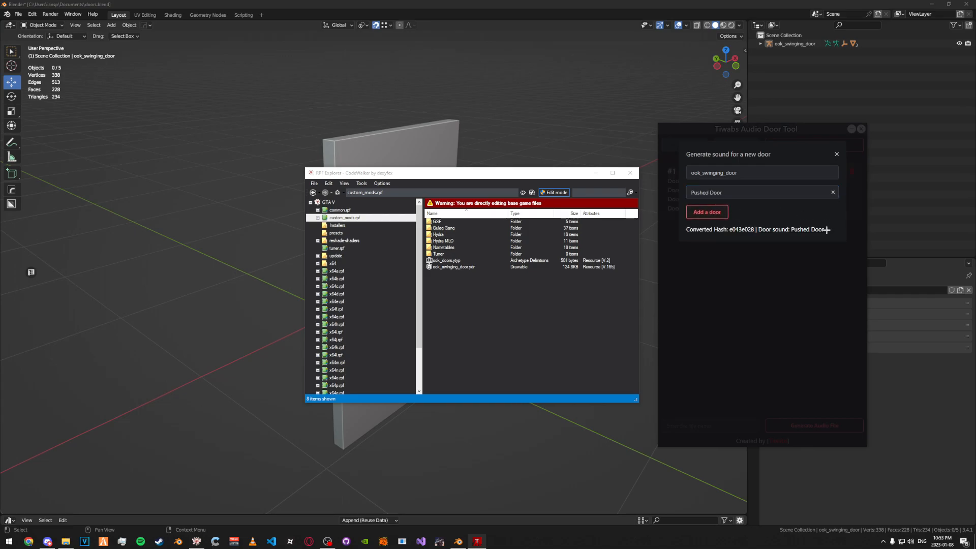
{"action": "left_click", "coordinate": [707, 212]}
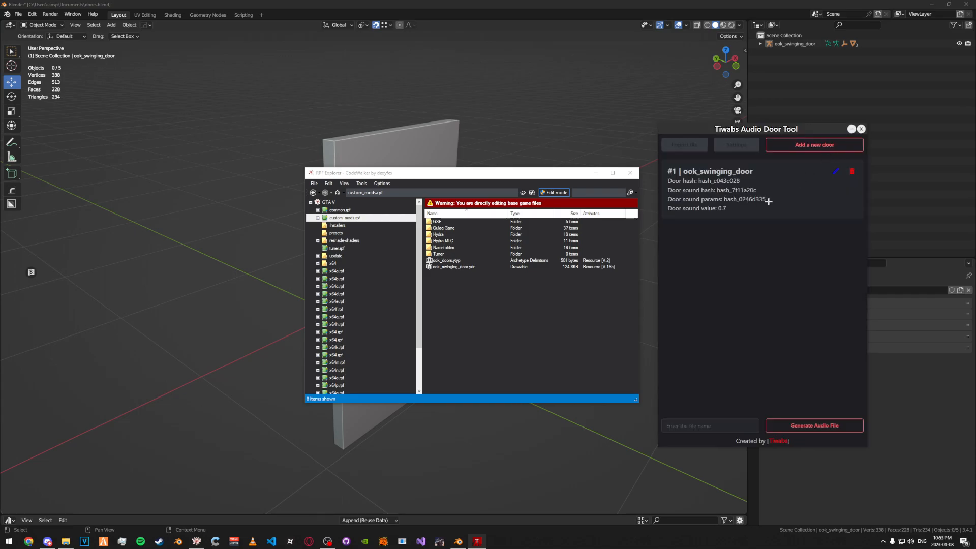
Generate the door audio file named ook_doors (ook_doors_game.dat151.rel).
{"action": "left_click", "coordinate": [710, 425]}
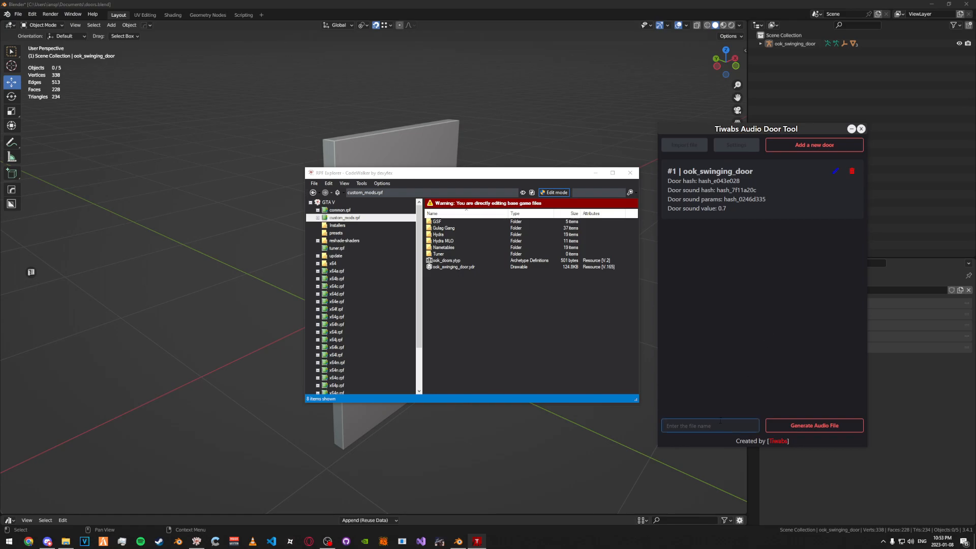
{"action": "type", "text": "ook_doors"}
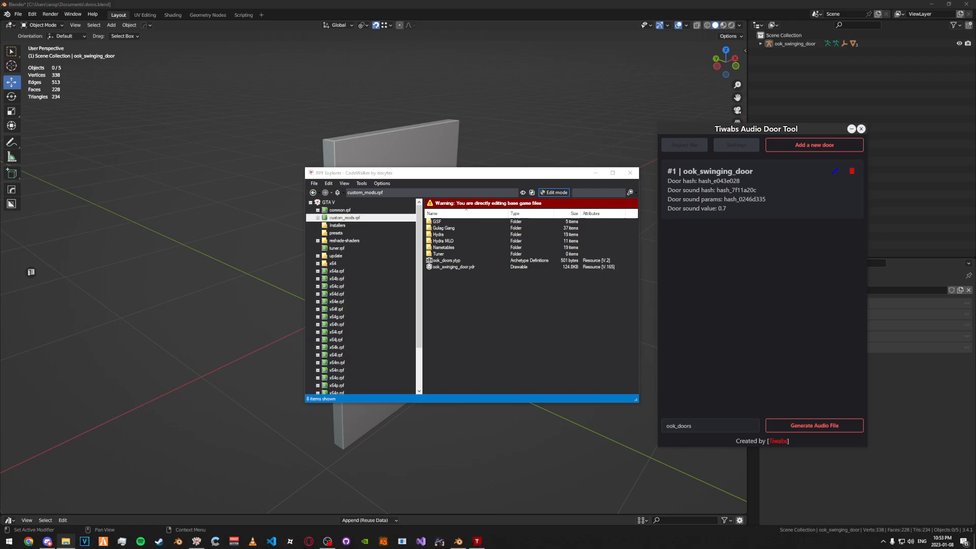
{"action": "left_click", "coordinate": [813, 424]}
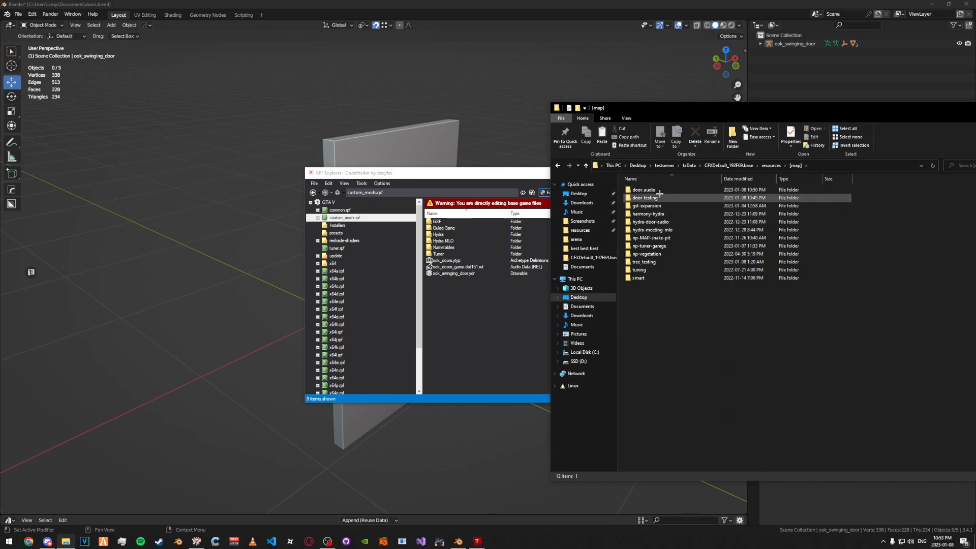
Inspect the door_audio resource's audio folder and its fxmanifest.lua in [map].
{"action": "double_click", "coordinate": [645, 189]}
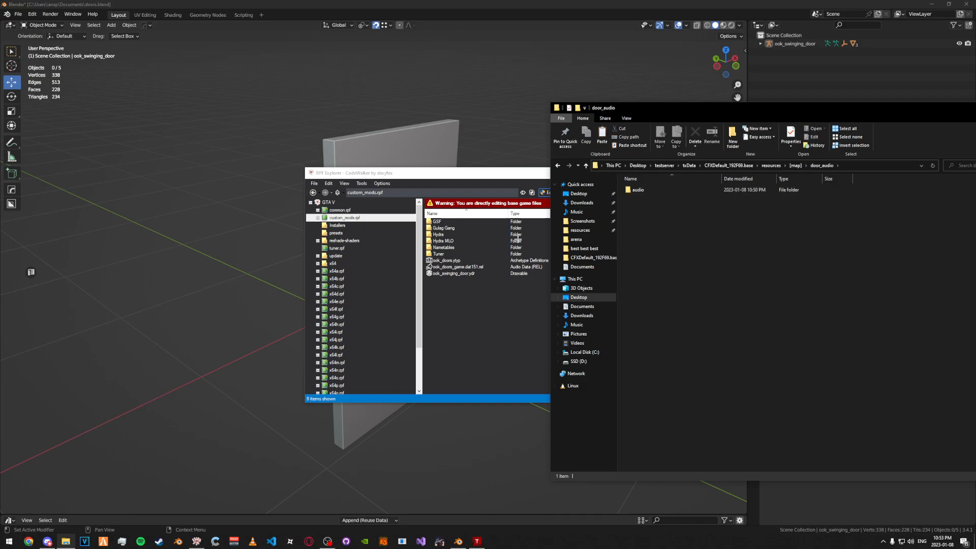
{"action": "left_click", "coordinate": [639, 190]}
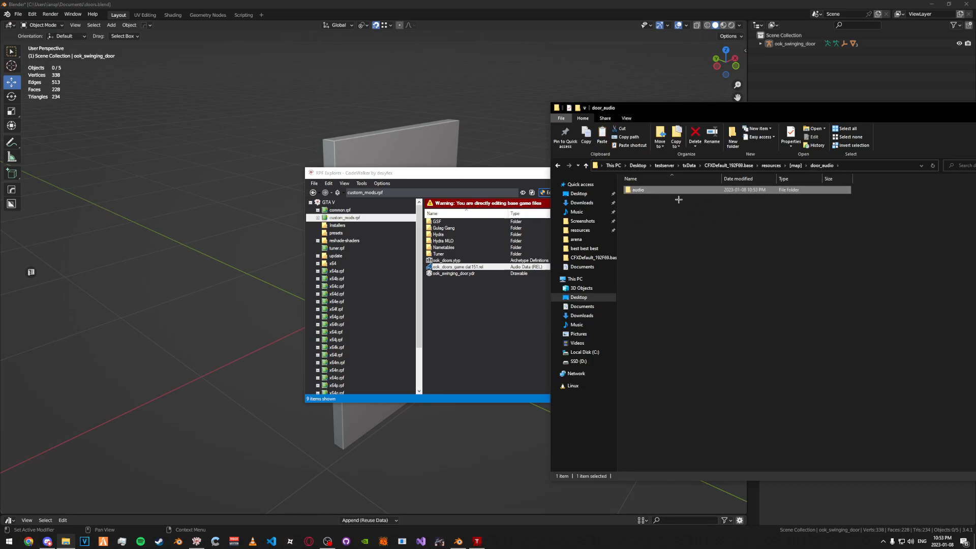
{"action": "left_click", "coordinate": [594, 165]}
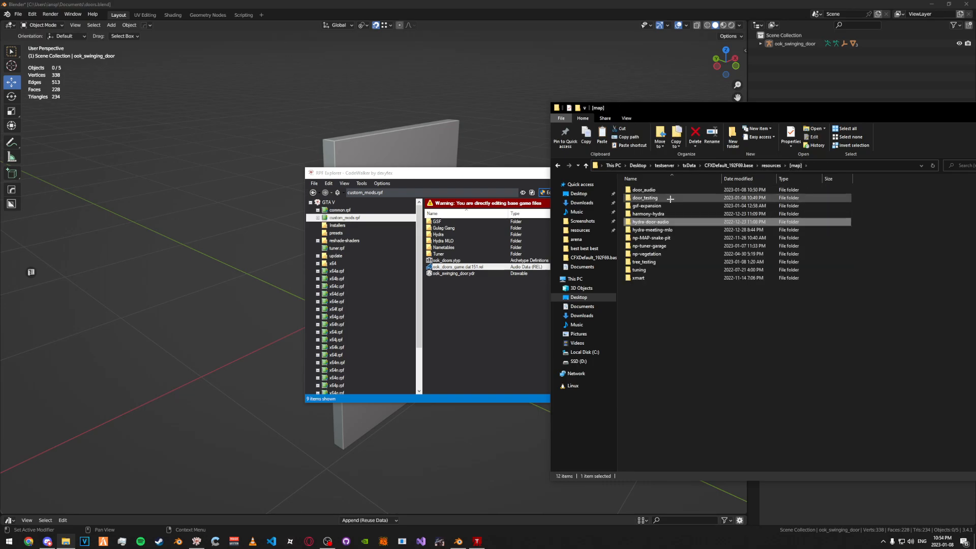
{"action": "mouse_move", "coordinate": [663, 190]}
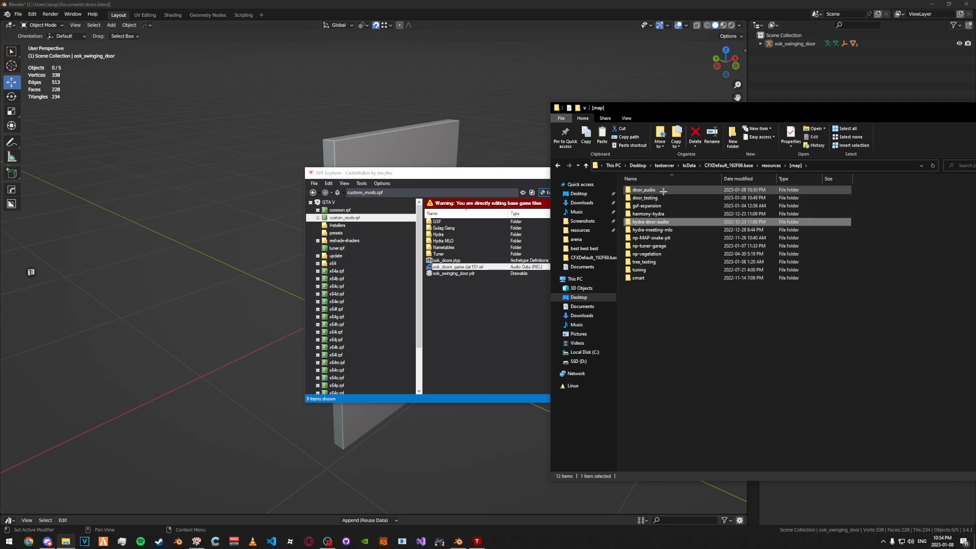
{"action": "double_click", "coordinate": [643, 189]}
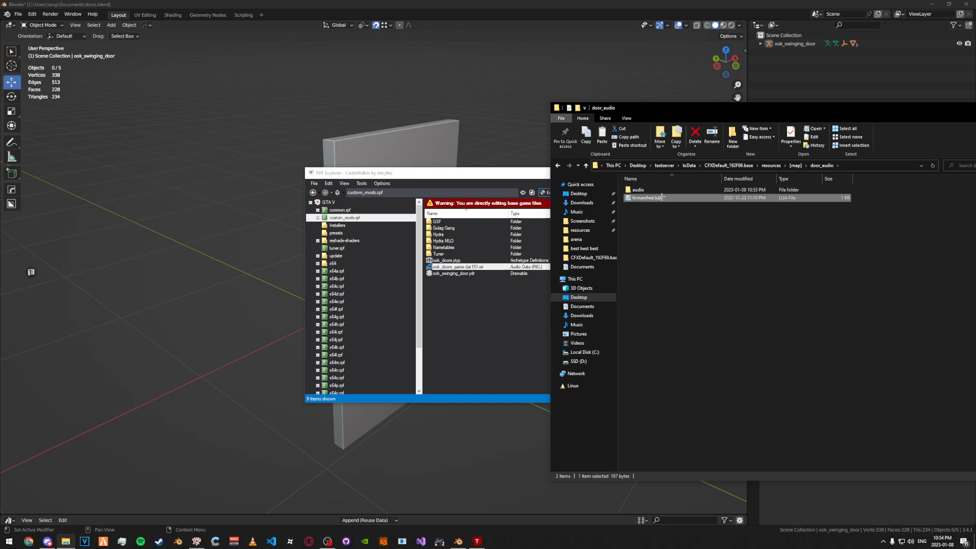
{"action": "double_click", "coordinate": [645, 197]}
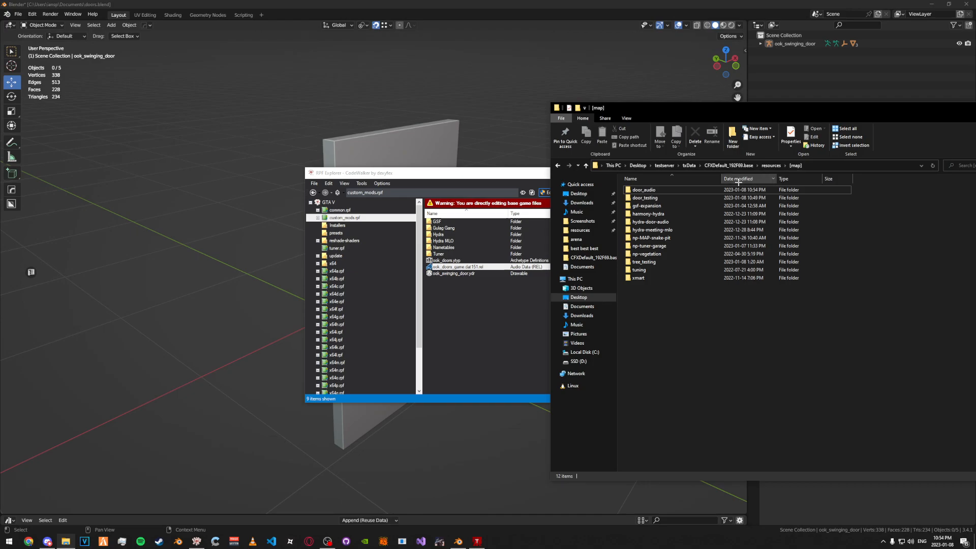
Check door_testing's stream folder and fxmanifest.lua, then close the Audio Door Tool.
{"action": "double_click", "coordinate": [644, 197]}
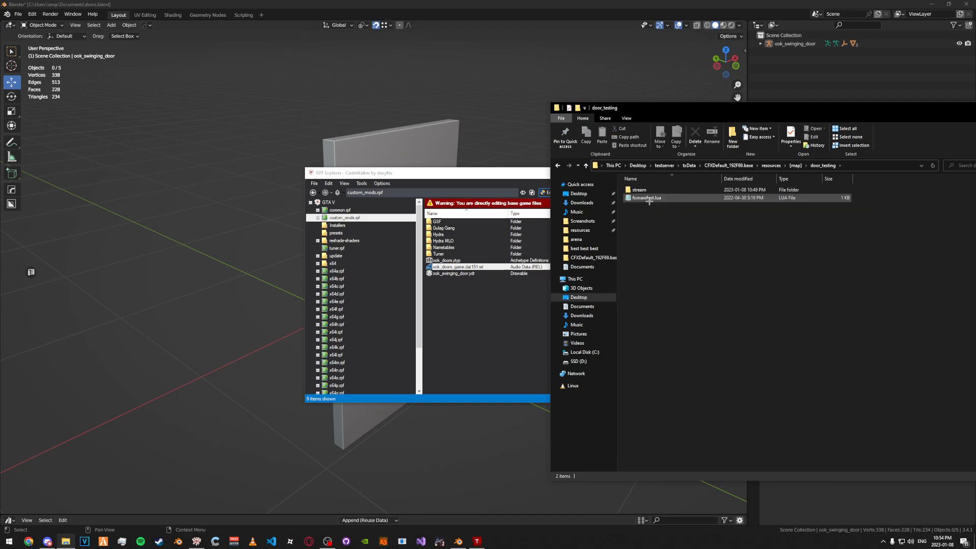
{"action": "left_click", "coordinate": [638, 189]}
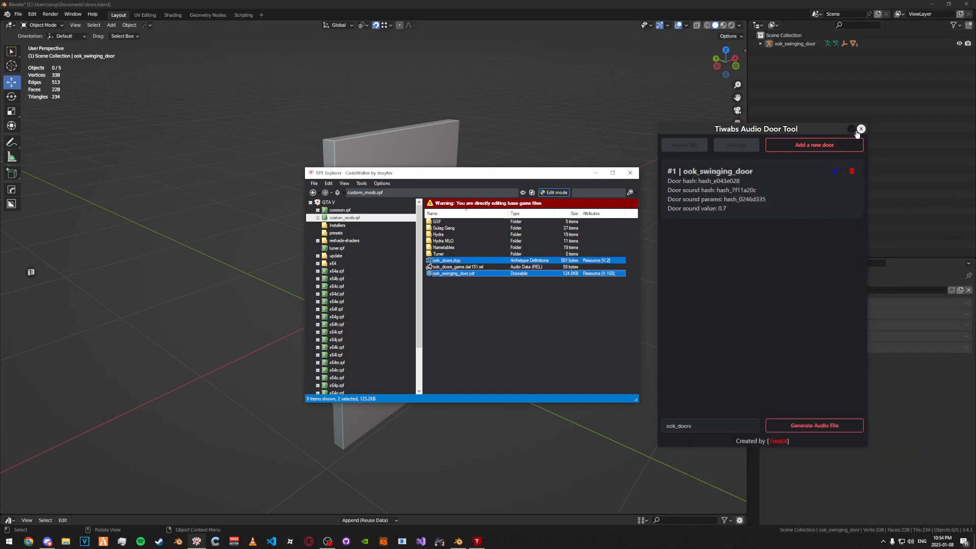
{"action": "left_click", "coordinate": [861, 128]}
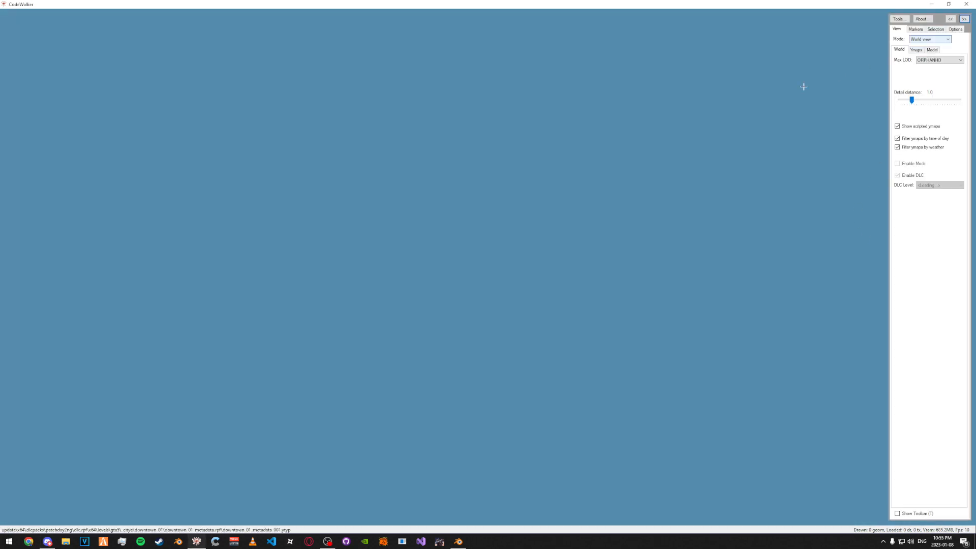
Enable the editing toolbar and place ook_swinging_door as an entity in a new project ymap.
{"action": "left_click", "coordinate": [896, 512]}
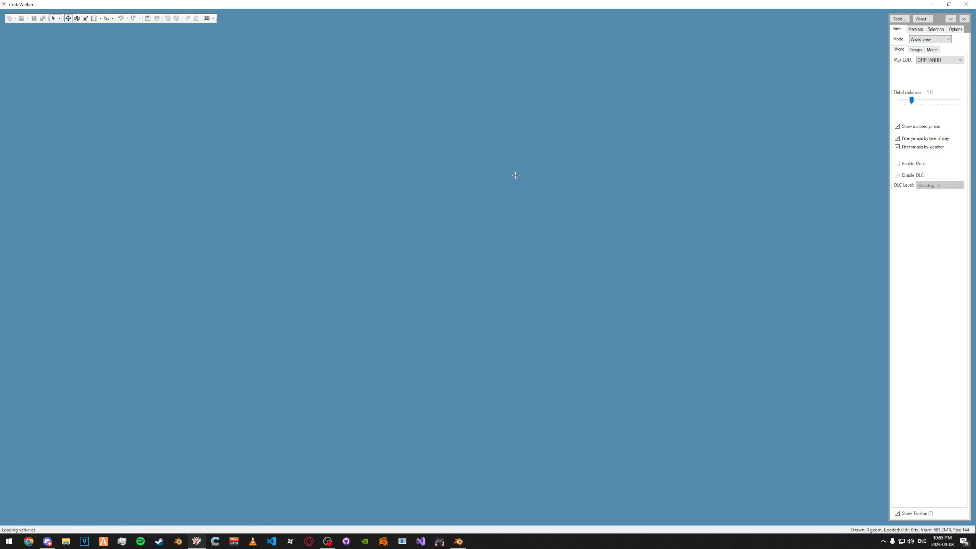
{"action": "left_click", "coordinate": [66, 541]}
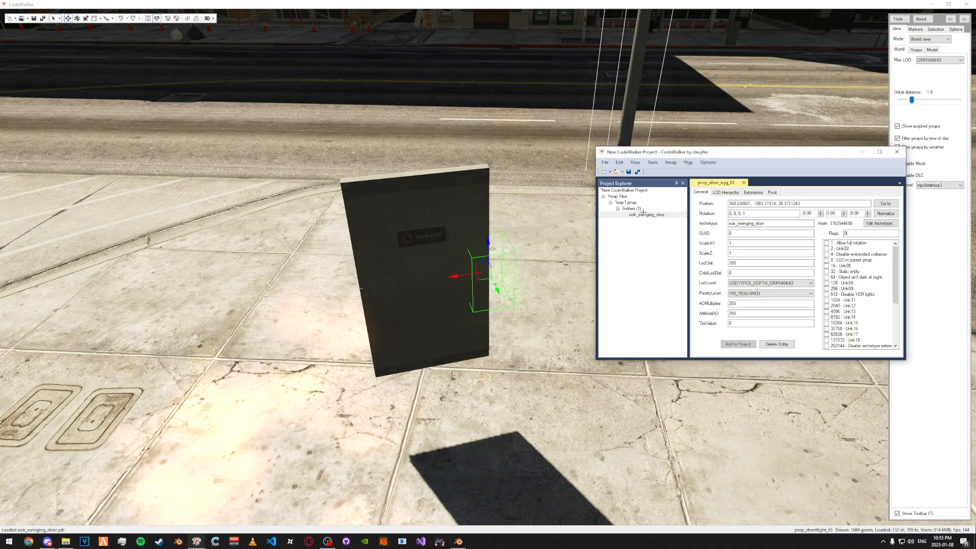
Rotate the ook_swinging_door entity slightly and recalculate ymap1's flags.
{"action": "left_click", "coordinate": [646, 213]}
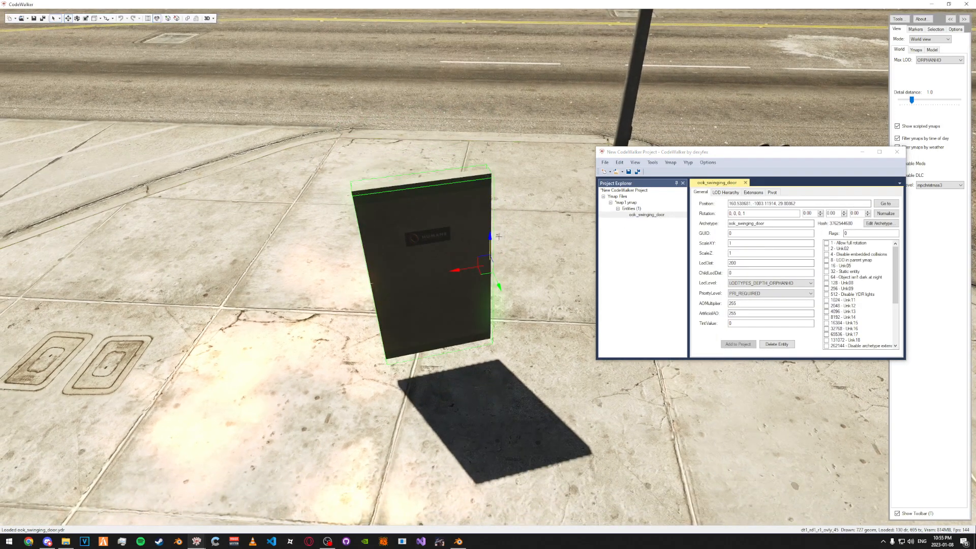
{"action": "left_click_drag", "start_coordinate": [498, 237], "coordinate": [478, 277]}
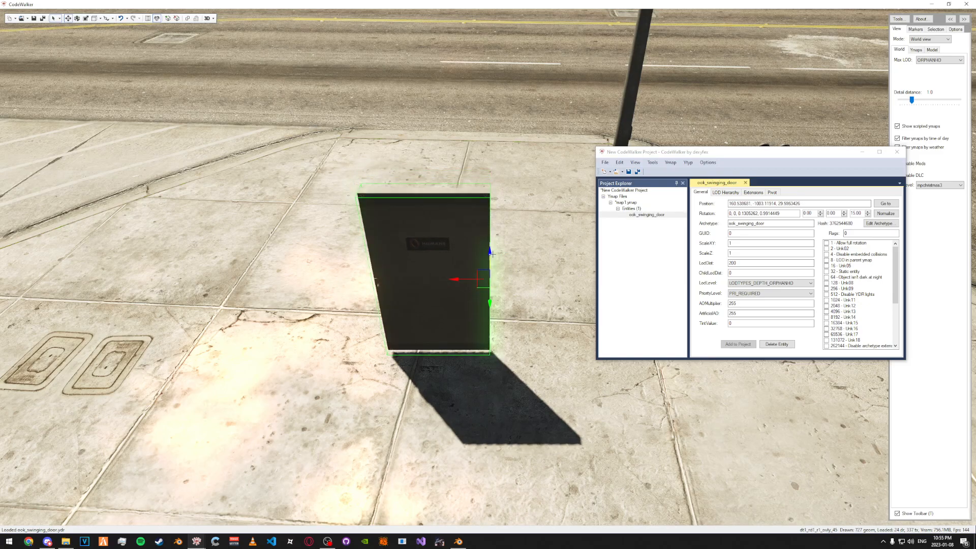
{"action": "left_click", "coordinate": [626, 203]}
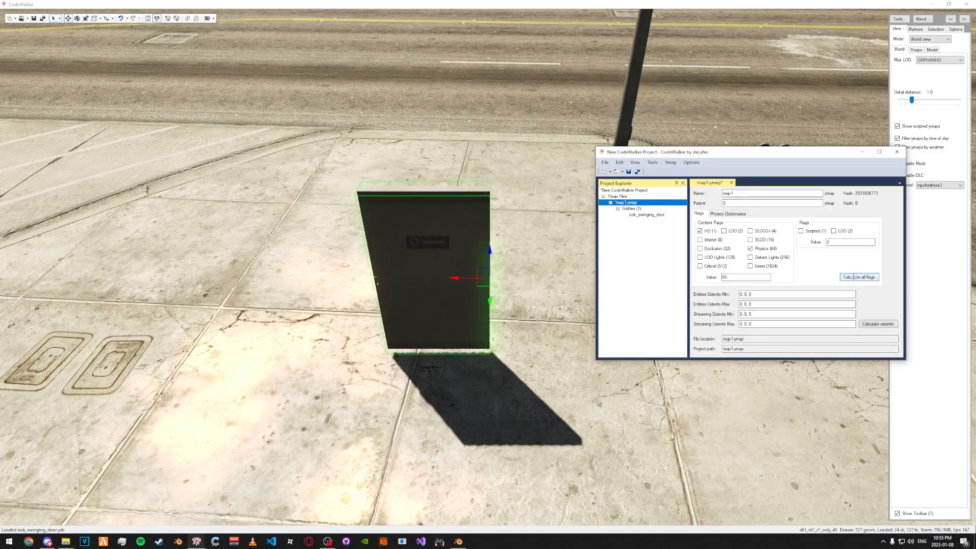
{"action": "left_click", "coordinate": [878, 324]}
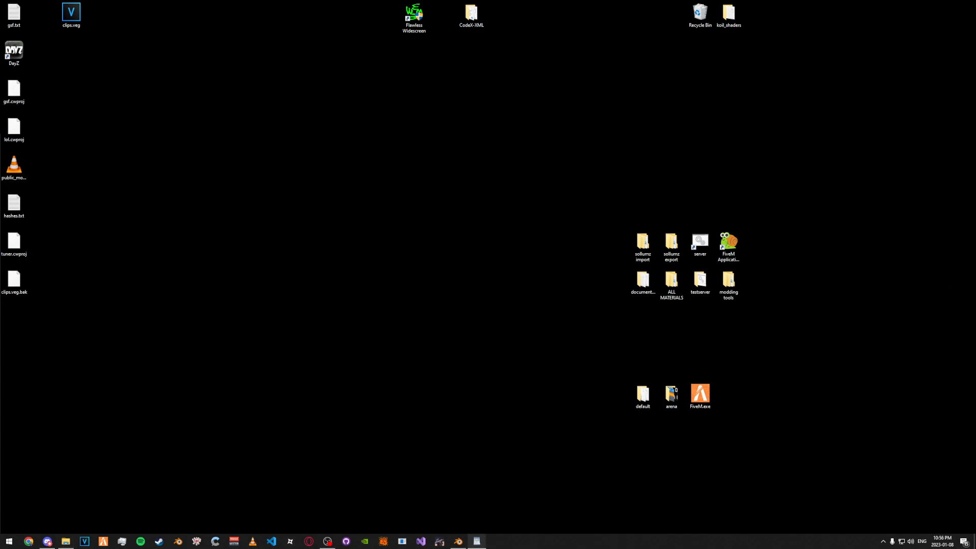
Start the local FXServer test server and launch the FiveM client.
{"action": "double_click", "coordinate": [699, 243]}
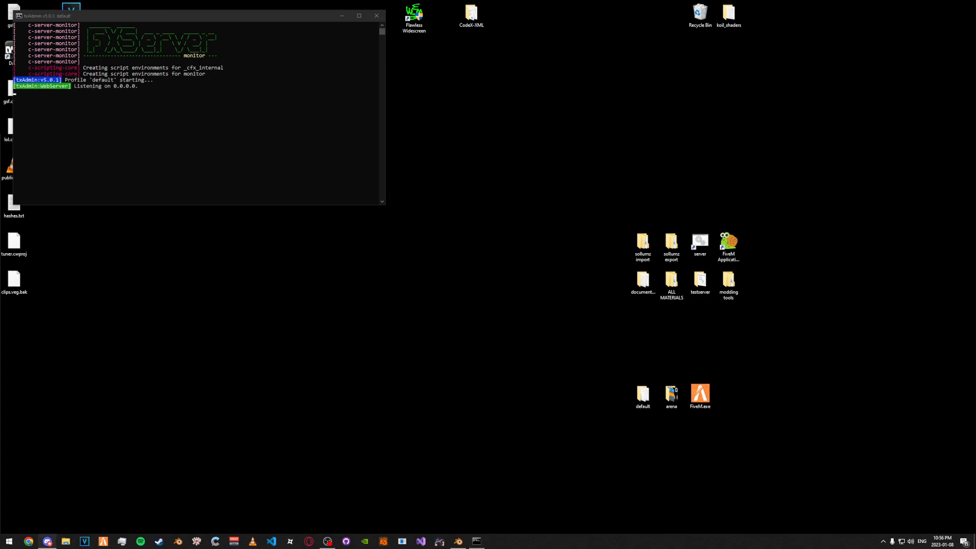
{"action": "double_click", "coordinate": [699, 392]}
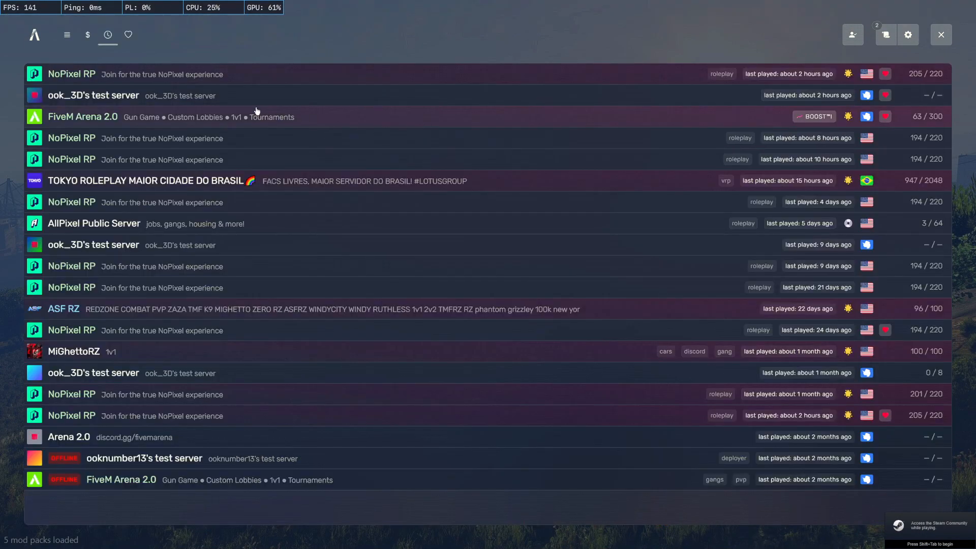
Connect to ook_3D's test server from FiveM's server history.
{"action": "left_click", "coordinate": [84, 96]}
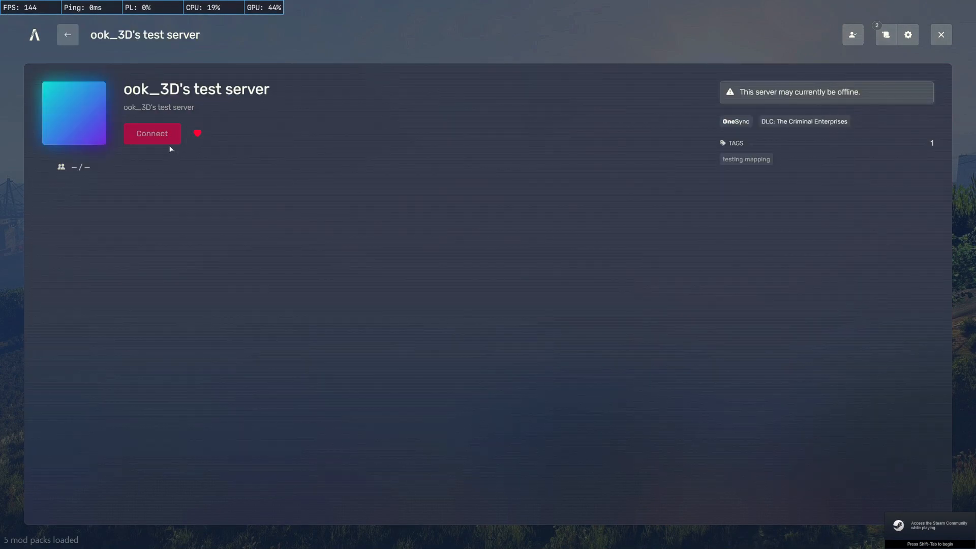
{"action": "left_click", "coordinate": [152, 135]}
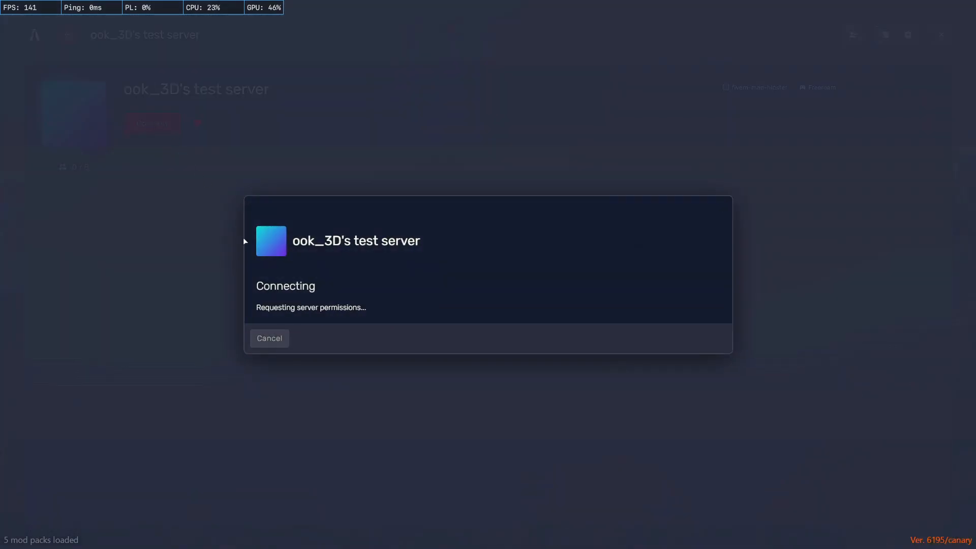